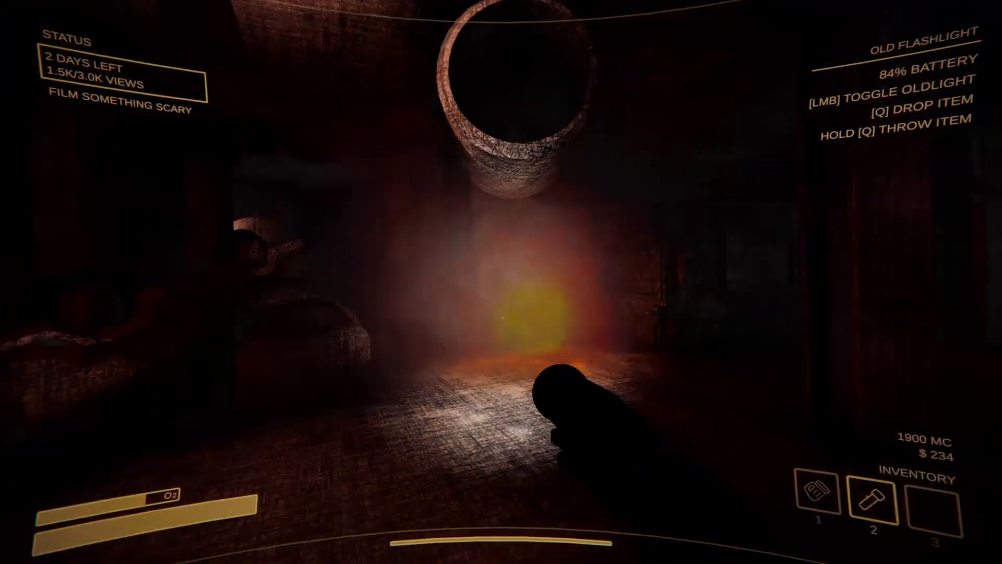
pyautogui.press('3')
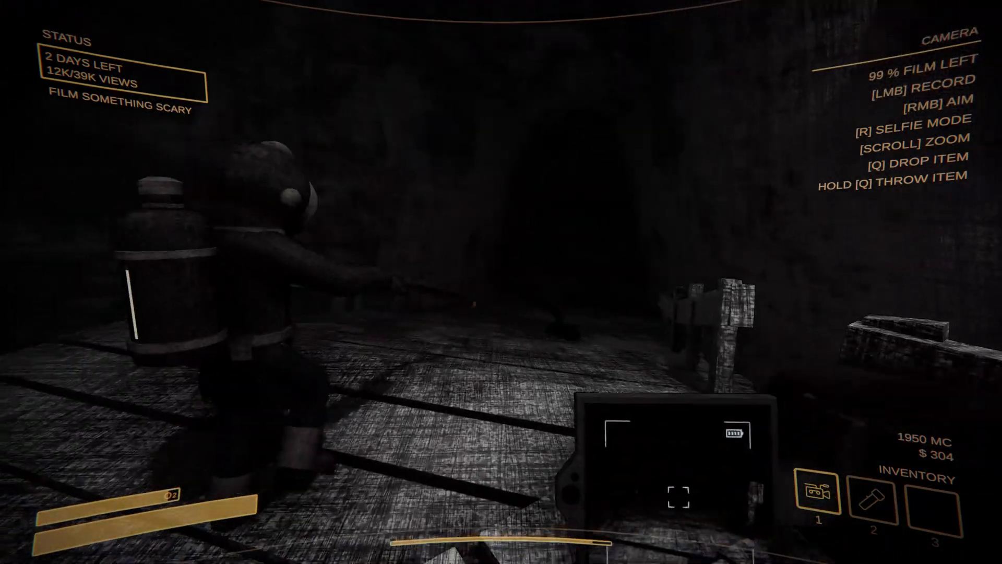
pyautogui.click(500, 282)
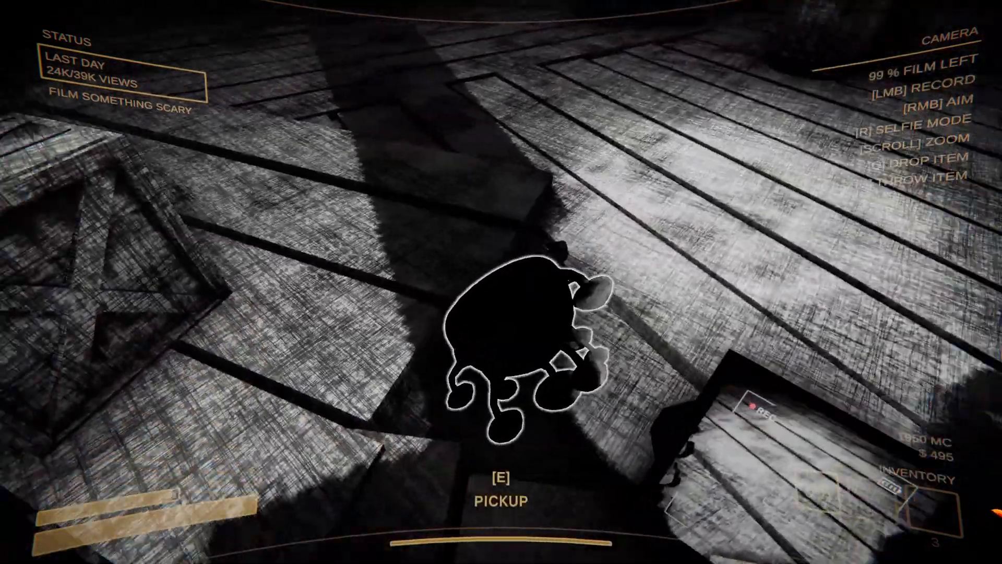
pyautogui.press('e')
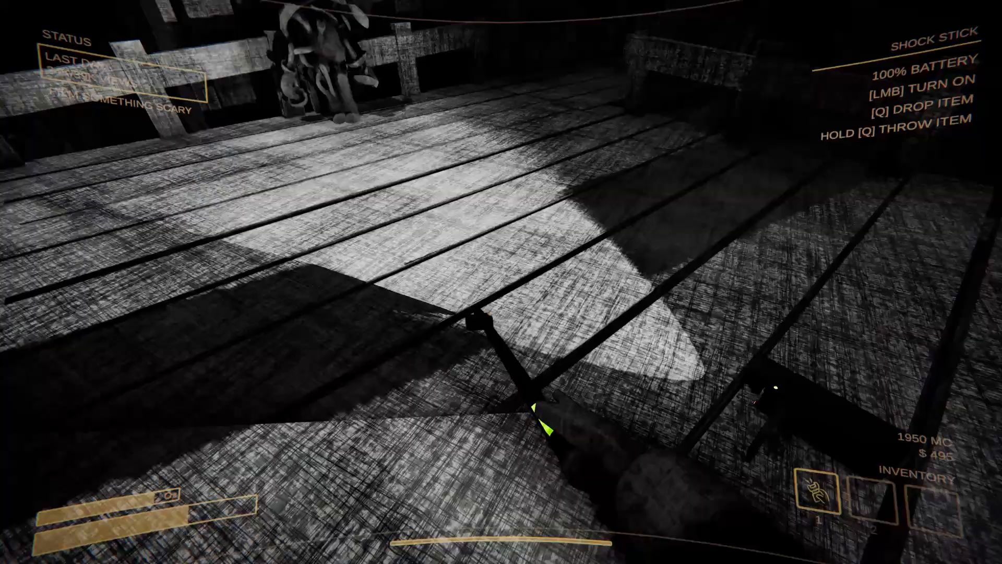
pyautogui.moveTo(501, 282)
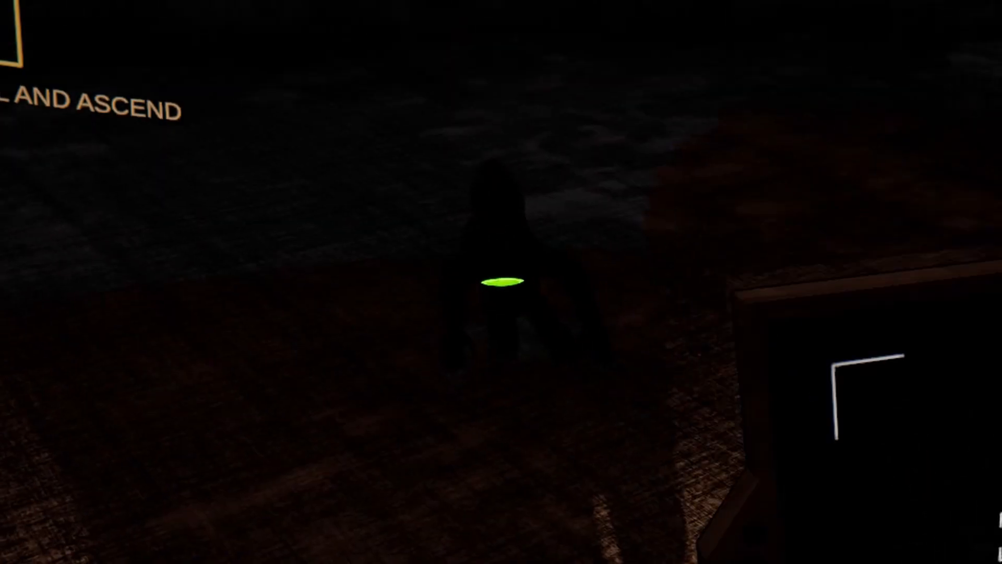
pyautogui.click(501, 282)
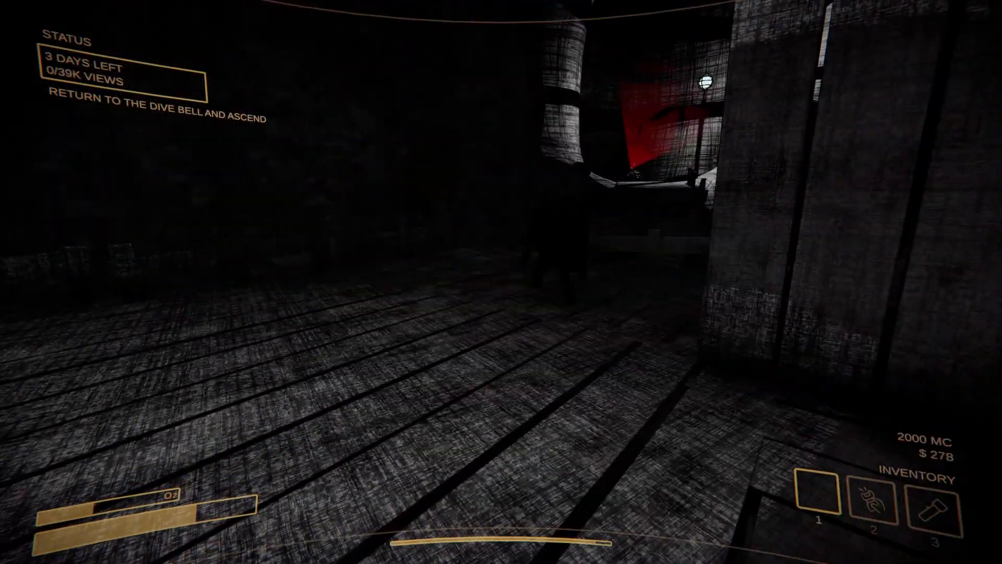
pyautogui.press('2')
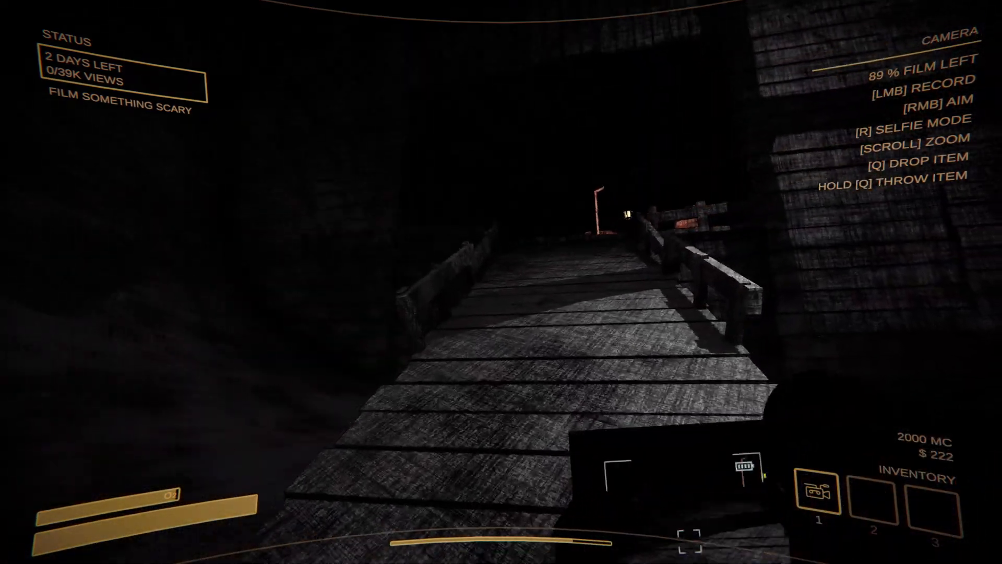
pyautogui.moveTo(501, 282)
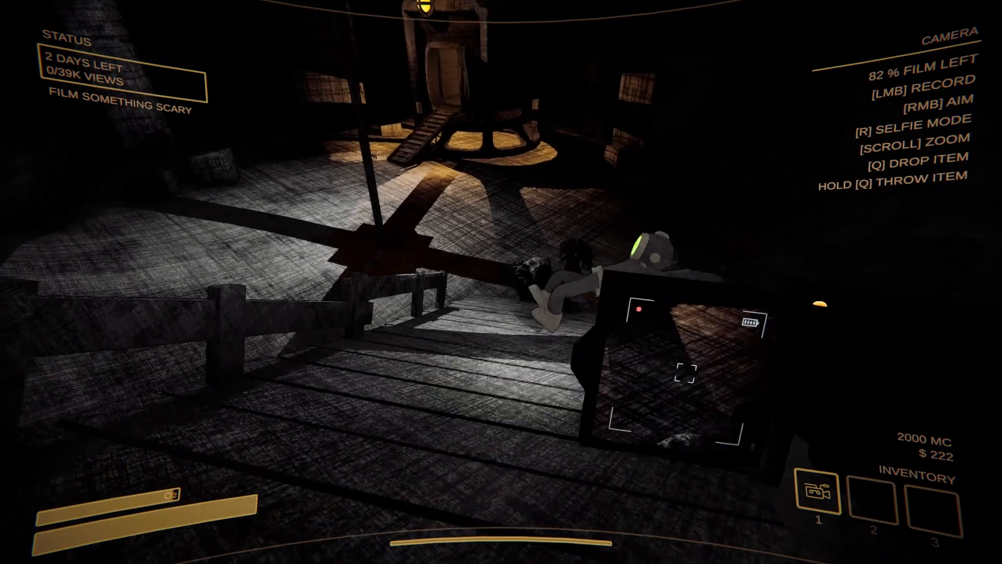
pyautogui.click(501, 282)
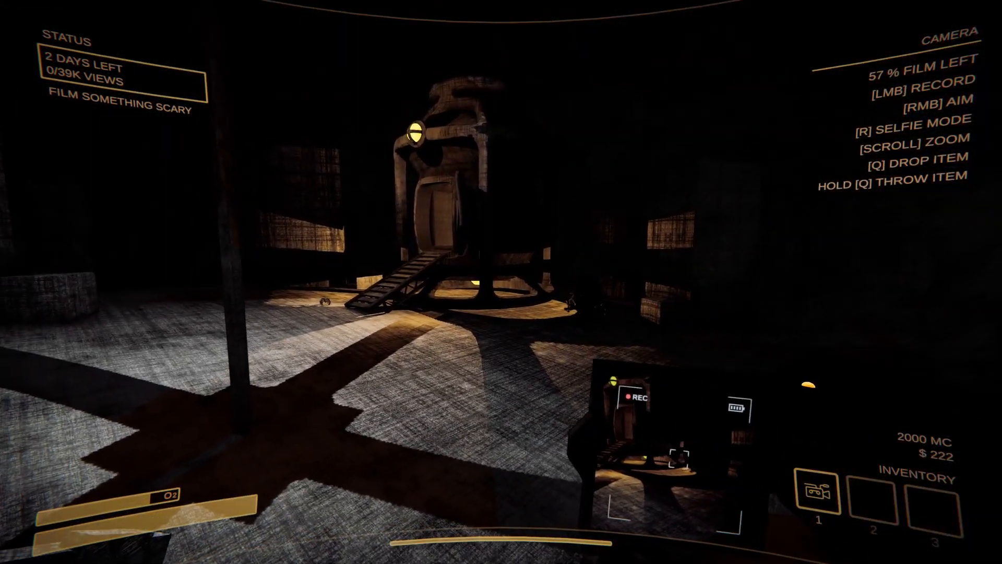
pyautogui.moveTo(501, 281)
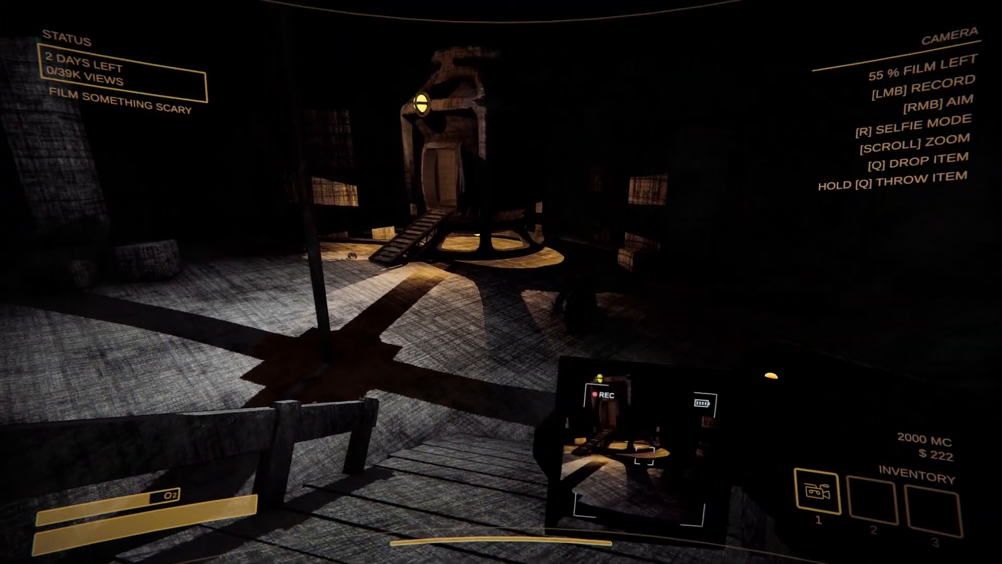